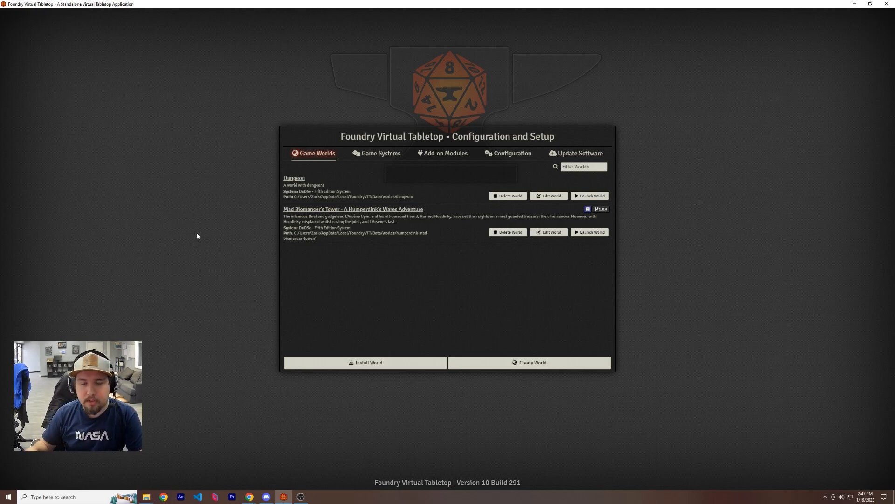
Step: Open the Add-on Modules list and start Install Module to browse available packages
click(446, 153)
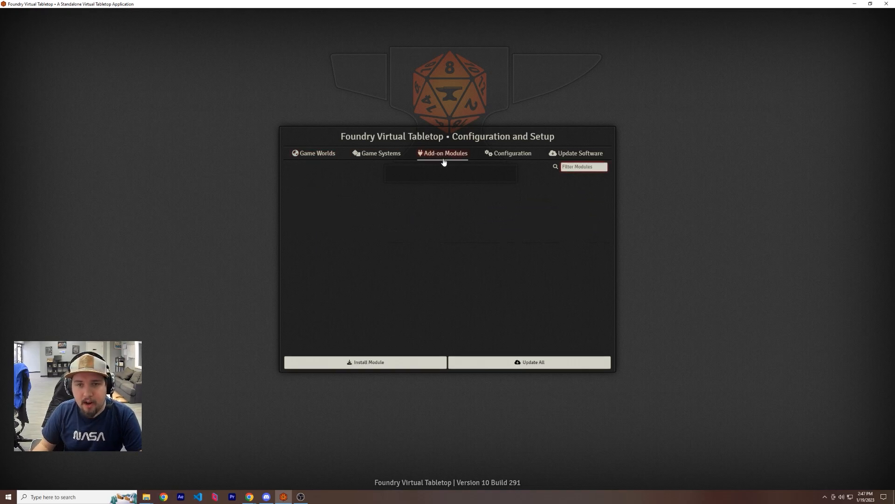
click(364, 362)
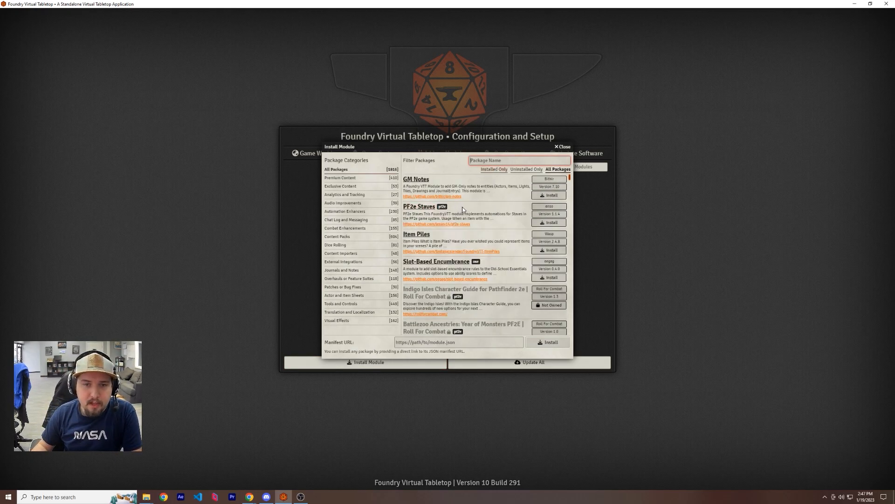
Step: Filter to Combat Enhancements, locate Build-a-Bonus, and open its GitHub project page
scroll(down, 3)
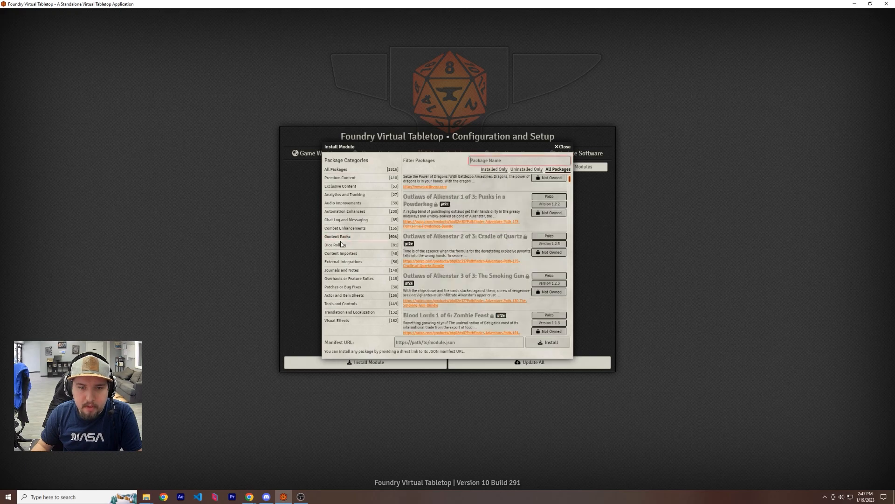
click(335, 245)
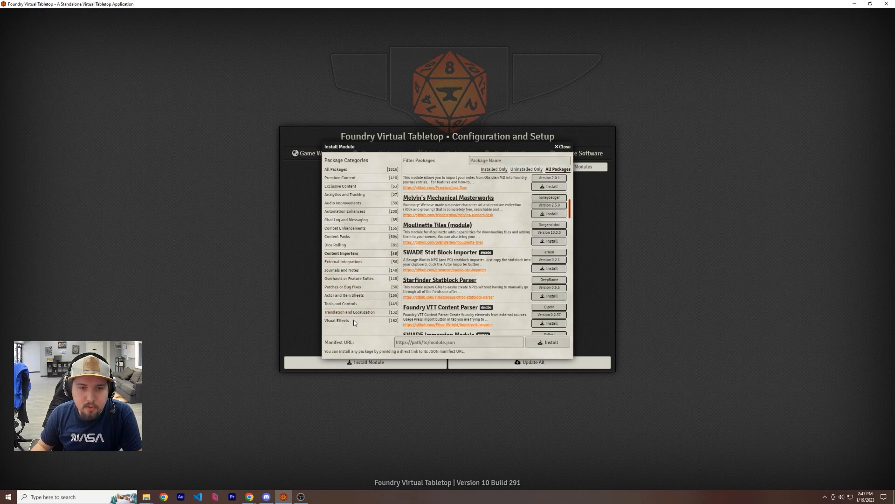
click(345, 228)
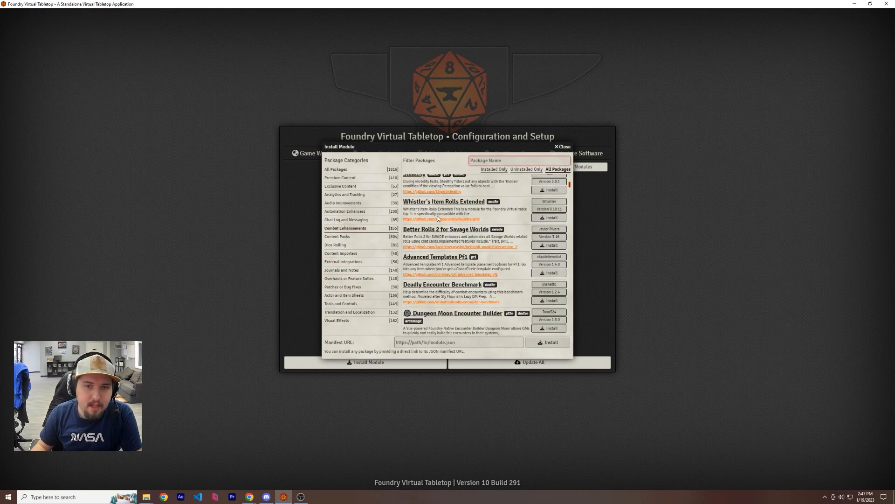
scroll(down, 3)
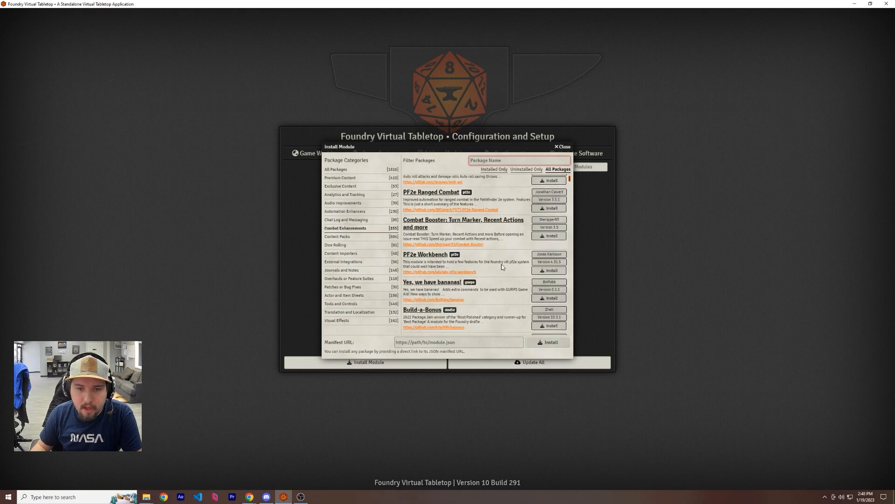
click(432, 327)
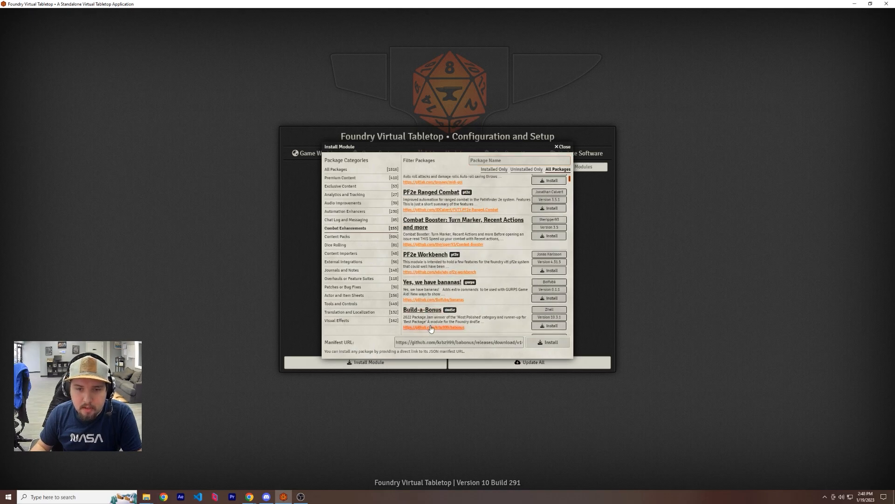
click(433, 328)
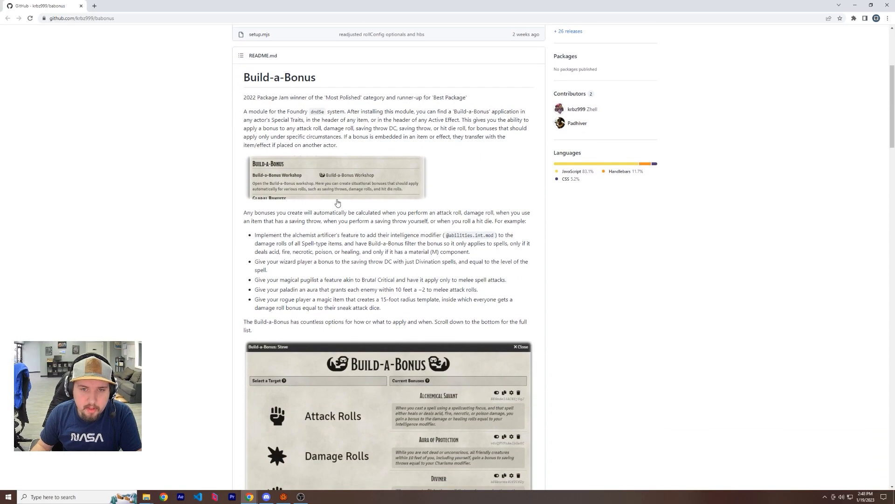
Step: Skim the Build-a-Bonus readme, then install the module in Foundry
scroll(down, 3)
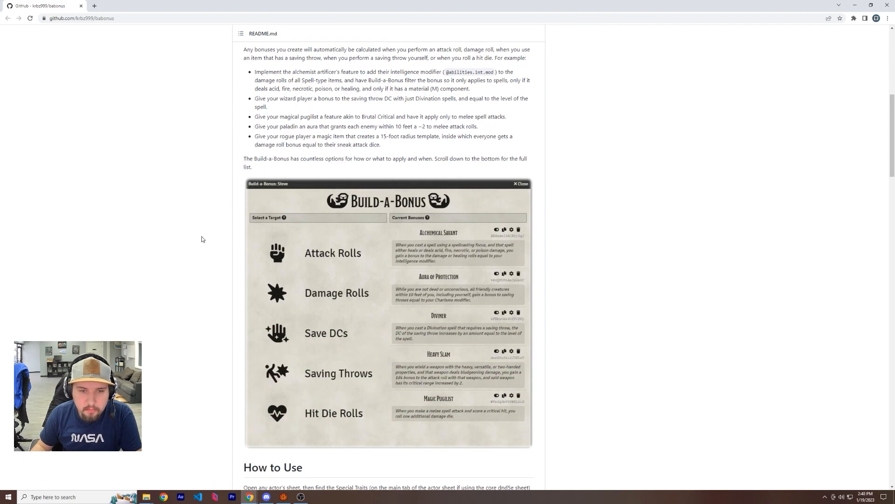
scroll(down, 3)
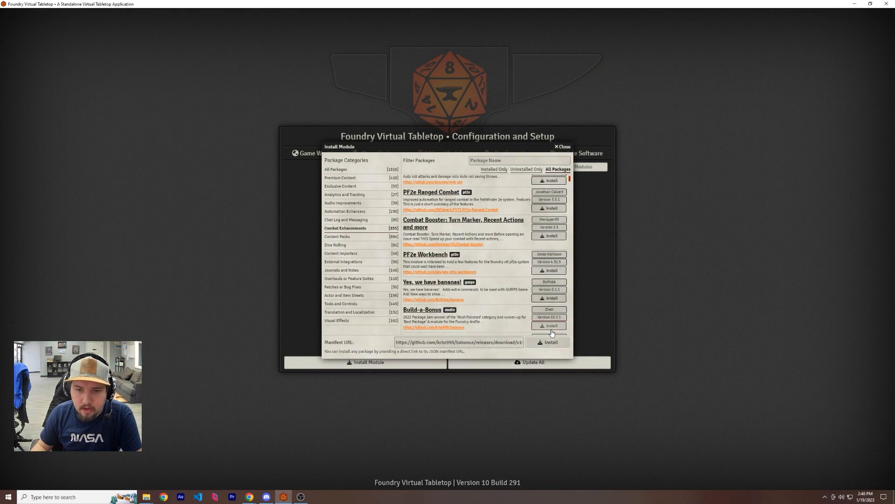
click(548, 325)
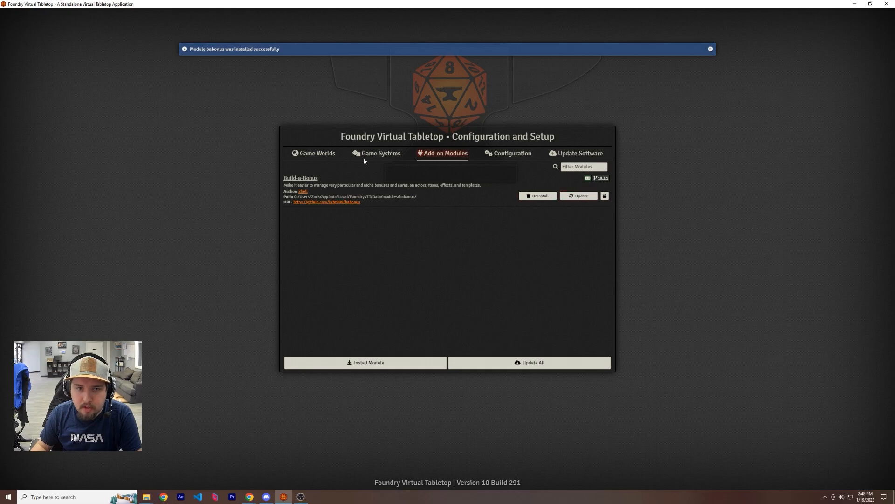
Step: Return to Game Worlds and launch the Dungeon world
click(314, 153)
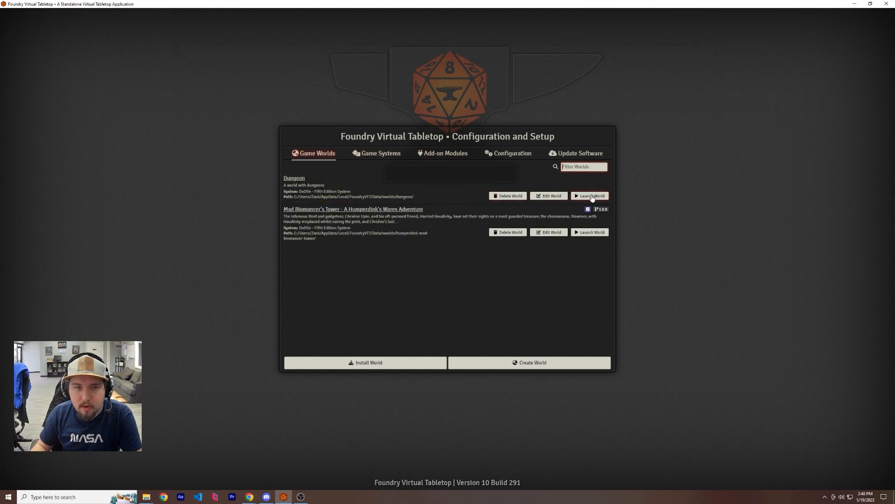
click(589, 195)
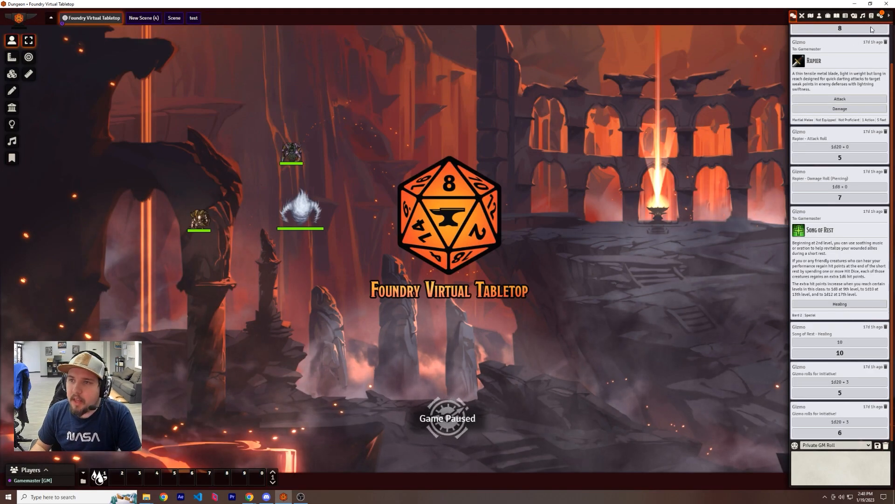
Step: Enable Build-a-Bonus in Manage Modules, save module settings, and confirm the world reload
double_click(200, 220)
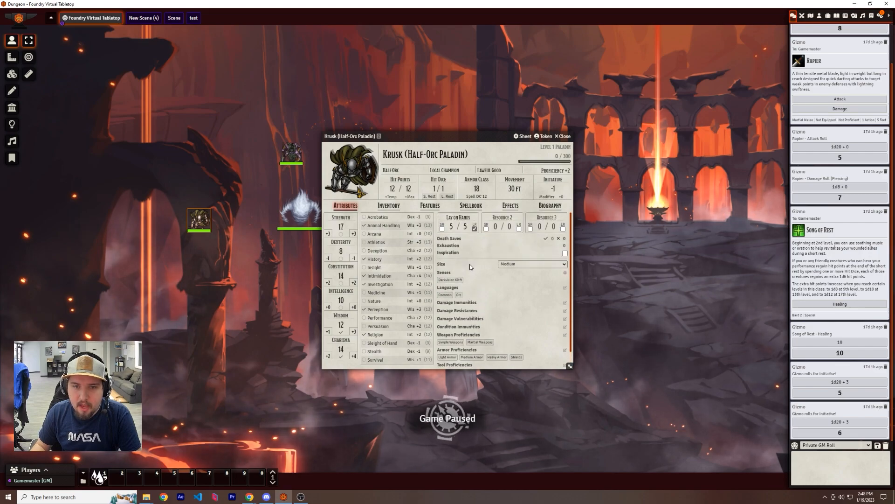
click(564, 137)
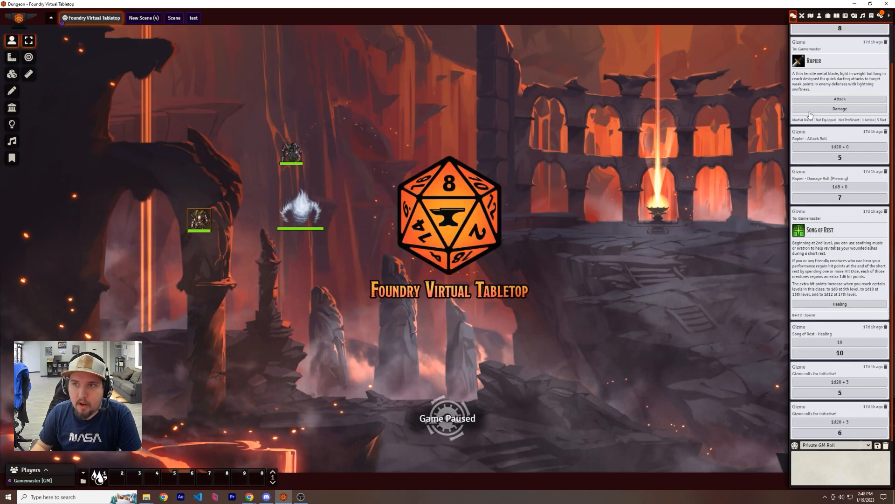
click(879, 16)
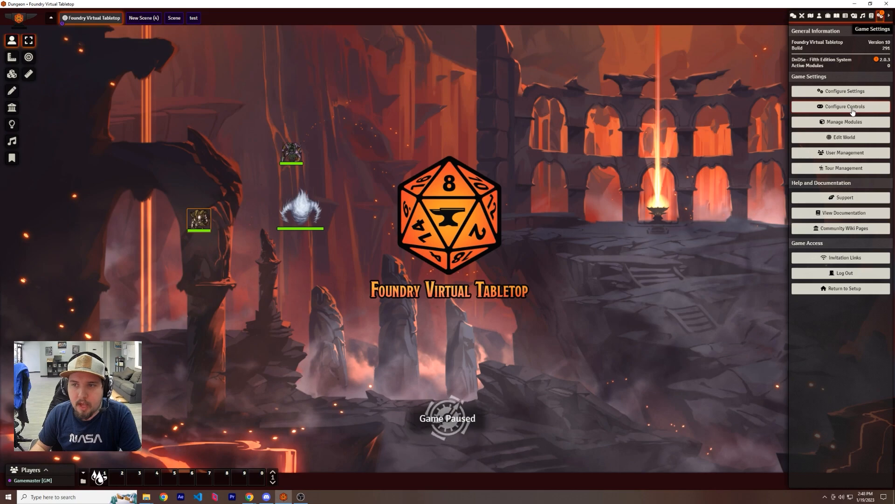
click(844, 121)
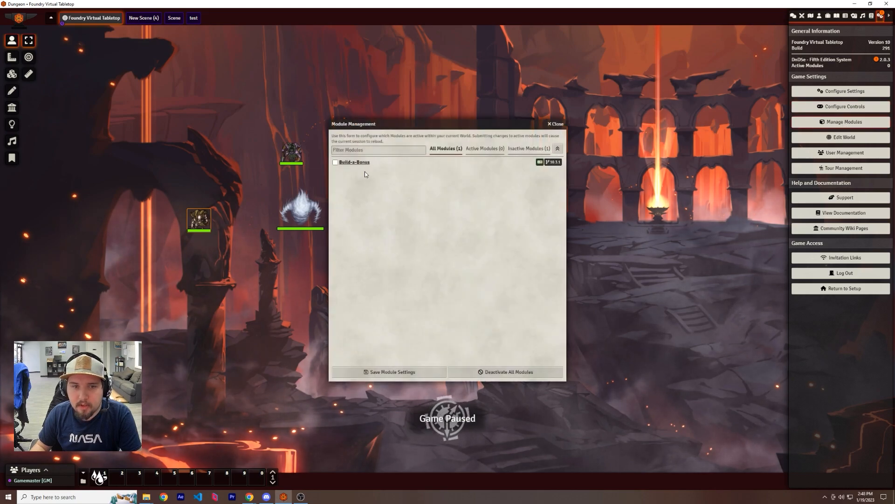
click(390, 372)
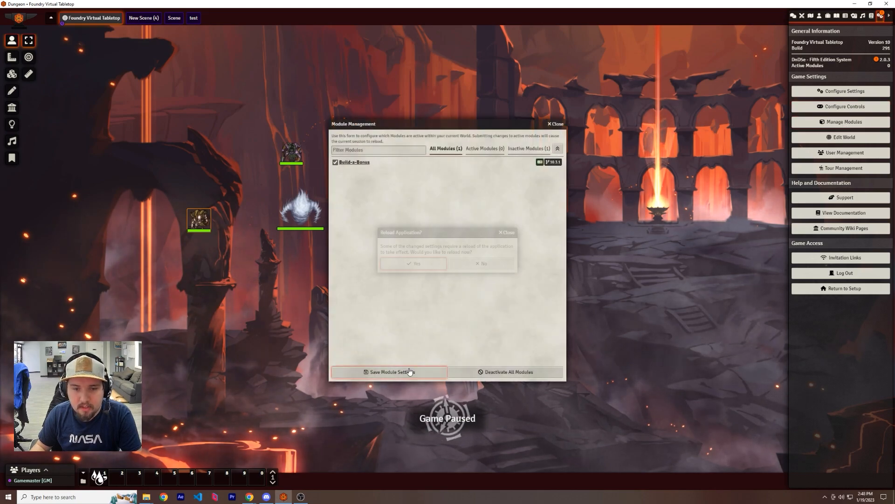
click(414, 263)
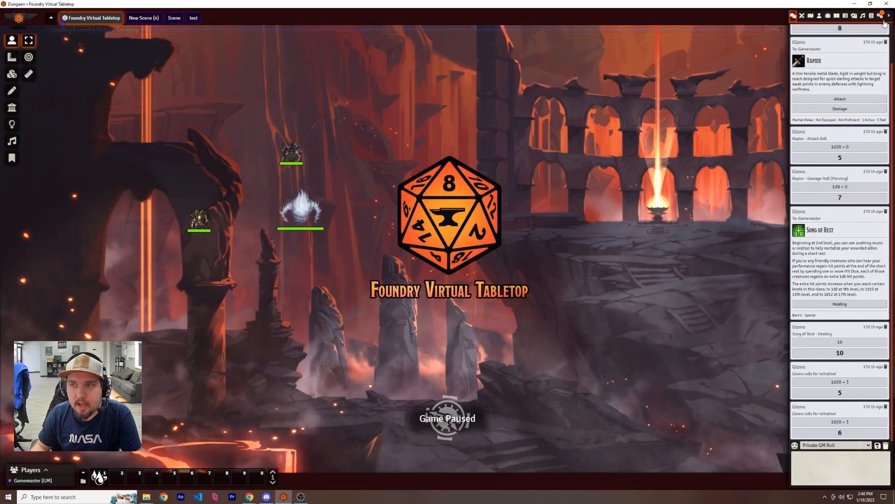
Step: In Configure Settings under Build-a-Bonus, enable Display Label and save changes
click(881, 16)
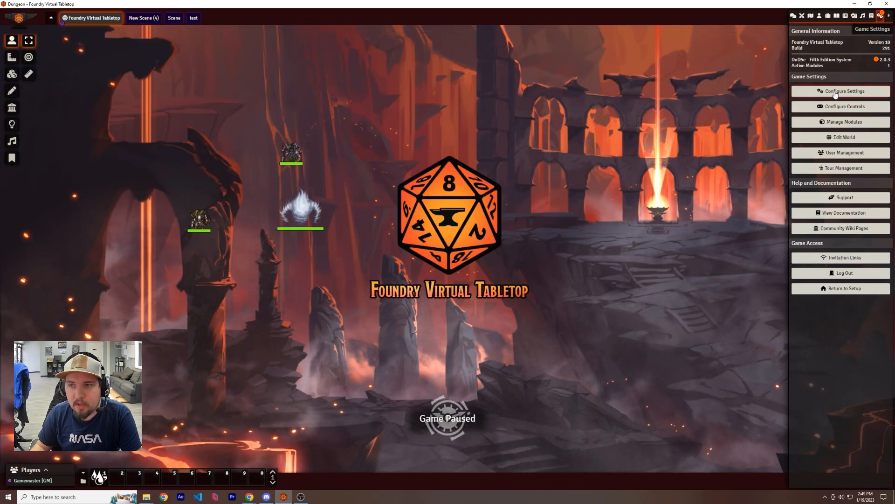
click(844, 90)
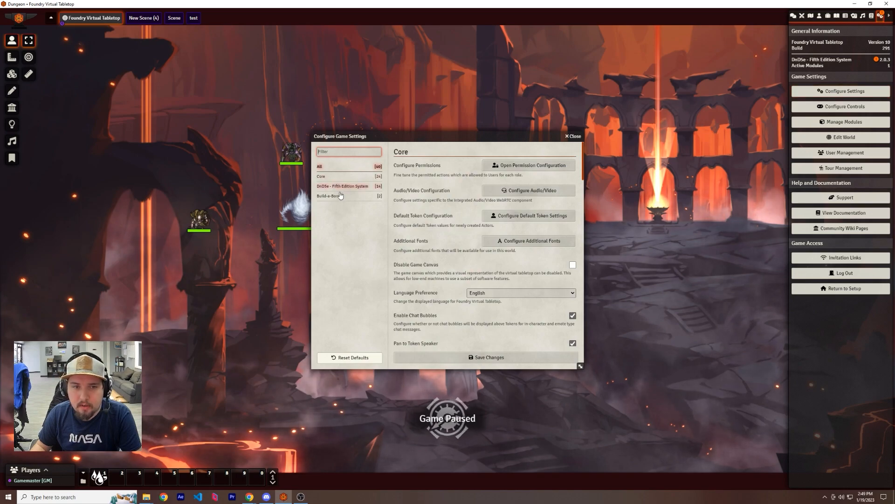
click(330, 195)
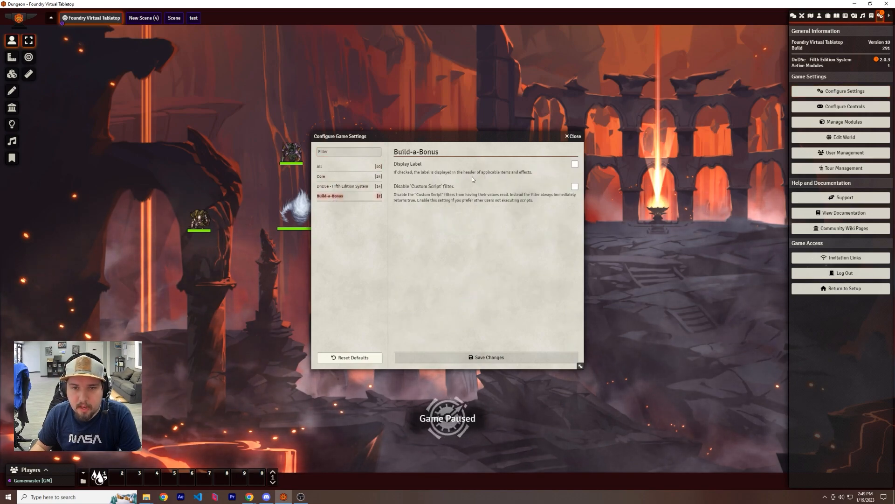
click(575, 165)
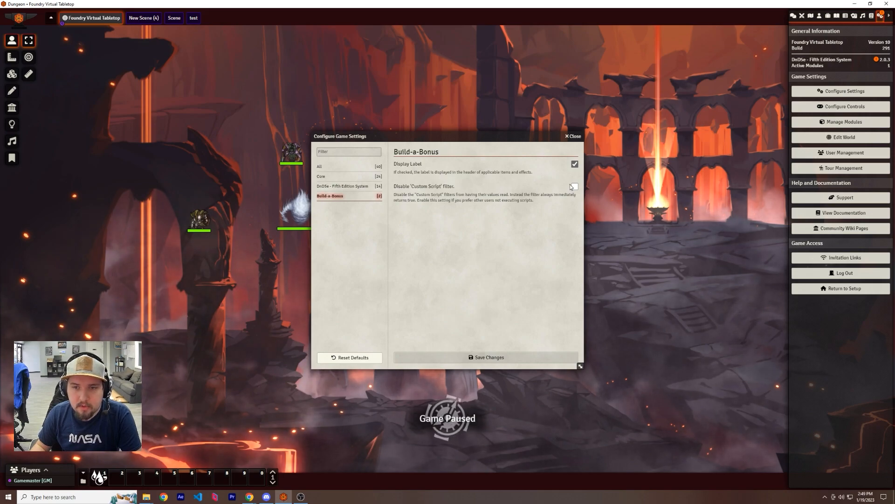
click(573, 136)
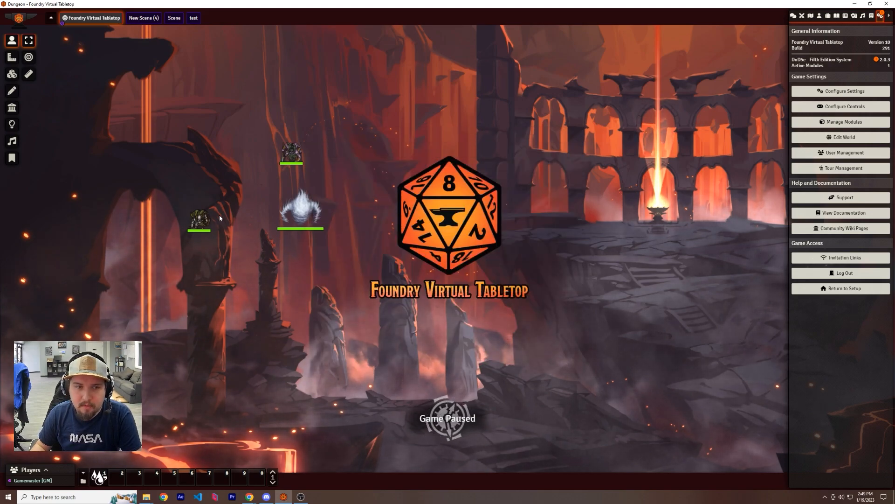
Step: Open Krusk's Savage Attacks feature and launch Build-a-Bonus for an Attack Rolls bonus named Savage
double_click(199, 220)
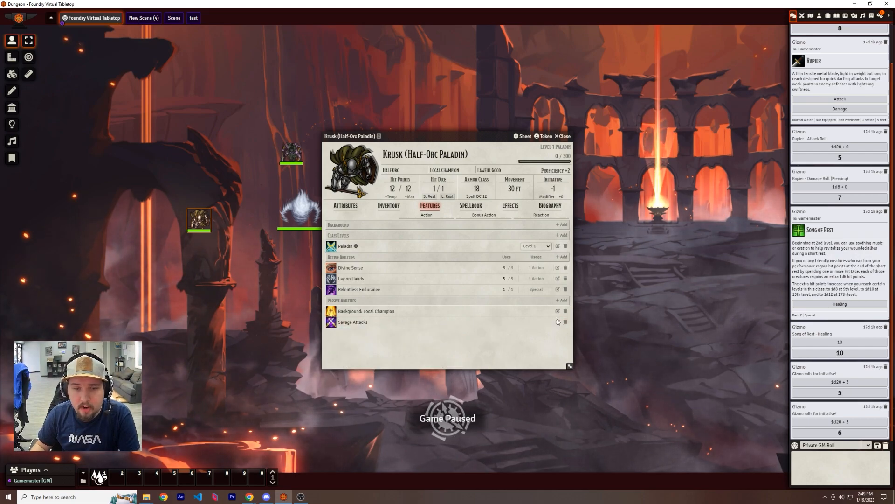
click(352, 322)
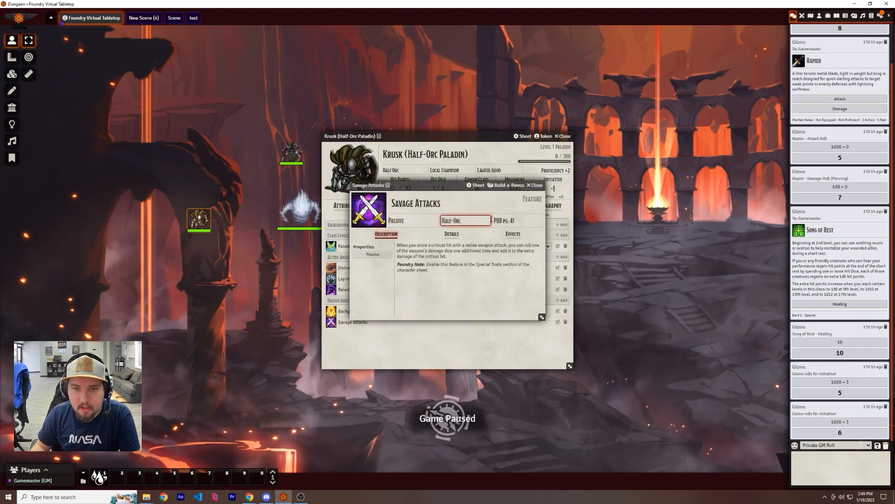
click(507, 184)
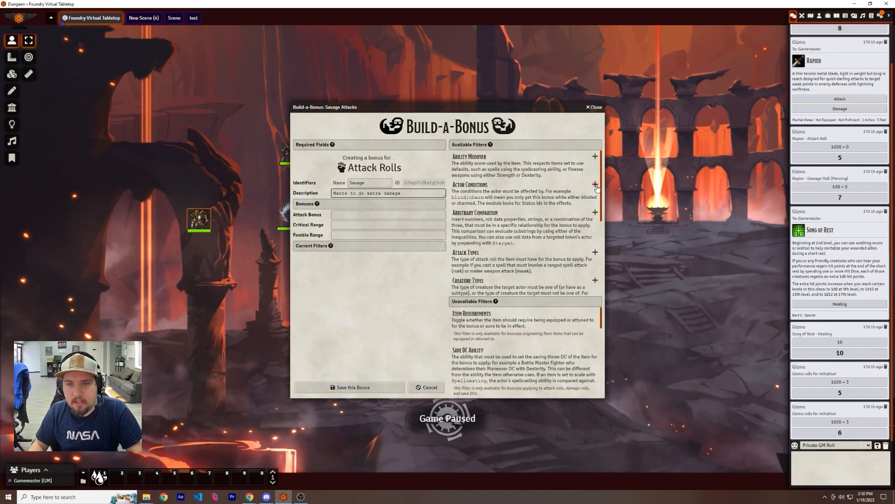
Step: Add Actor Conditions and Comparison filters to the Savage bonus, then close the builder
click(595, 184)
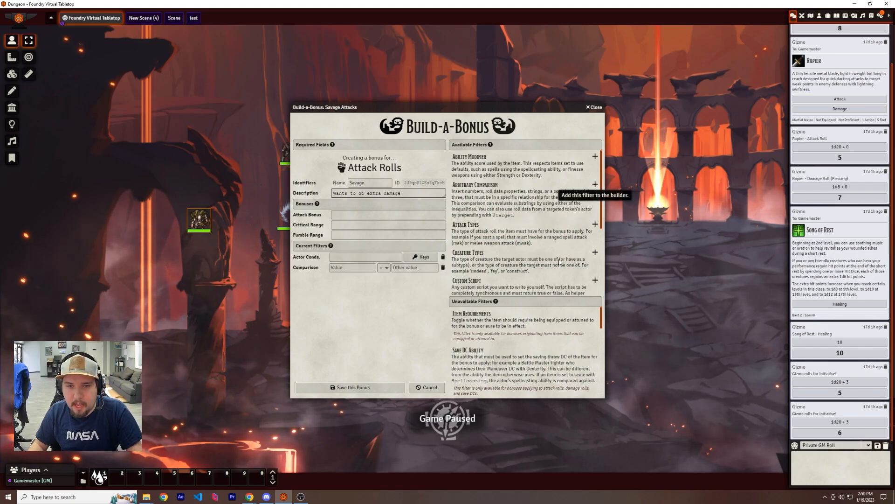
scroll(down, 3)
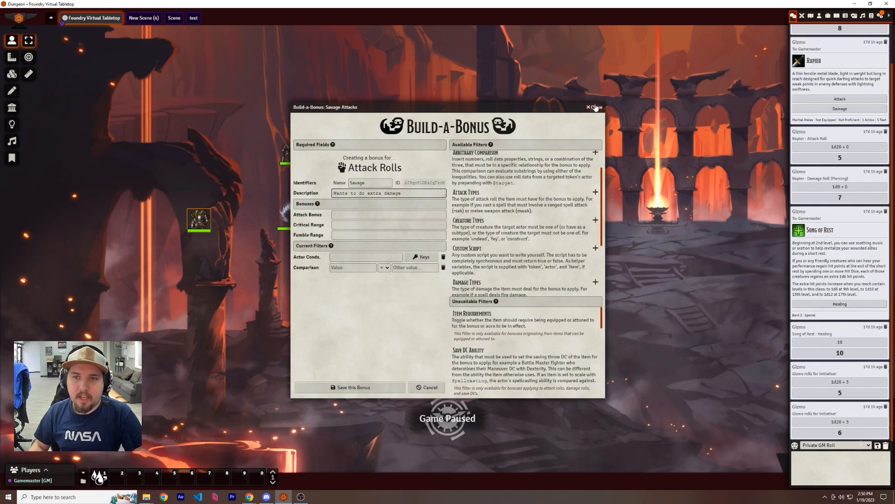
click(594, 107)
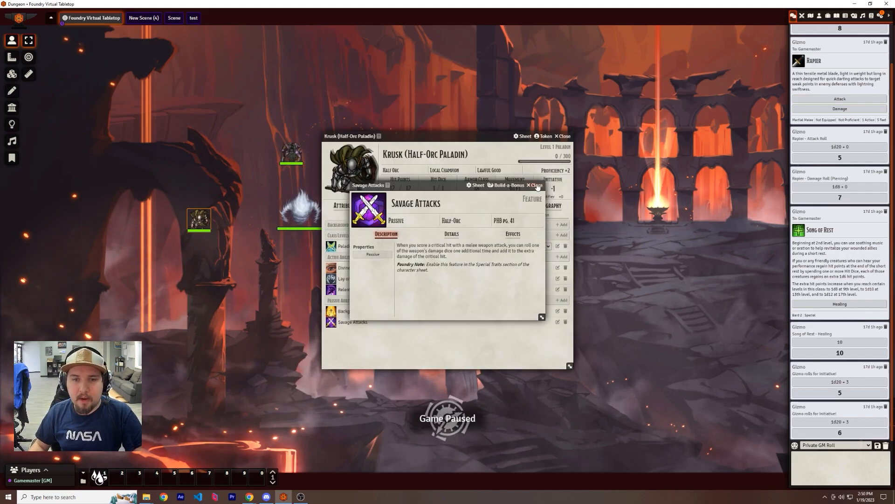
Step: Close the Savage Attacks item sheet and Krusk's character sheet, leaving the scene
click(534, 185)
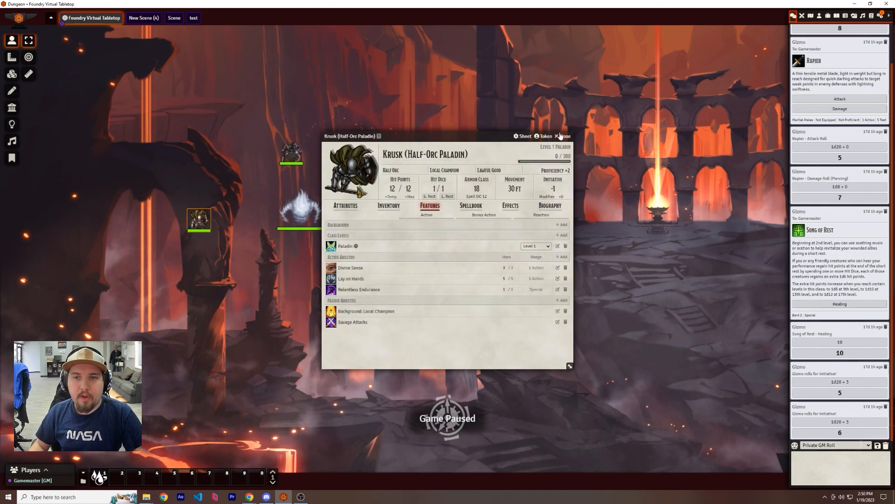
click(563, 136)
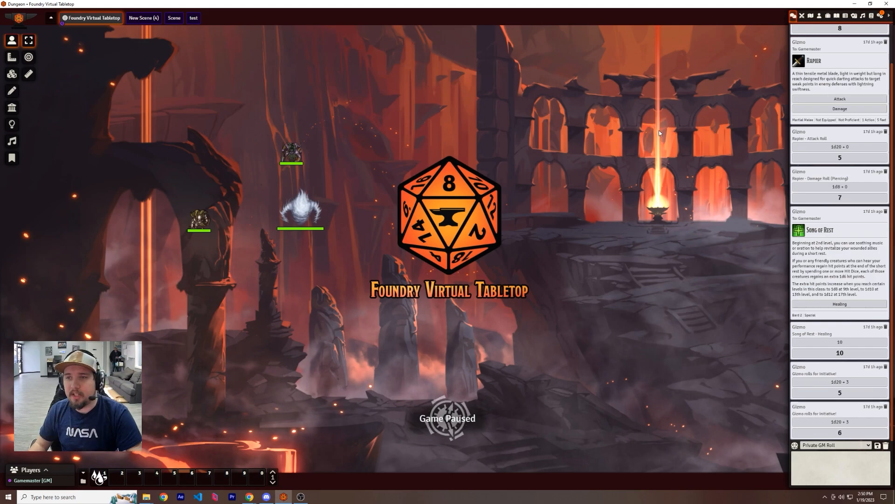
mouse_move(622, 119)
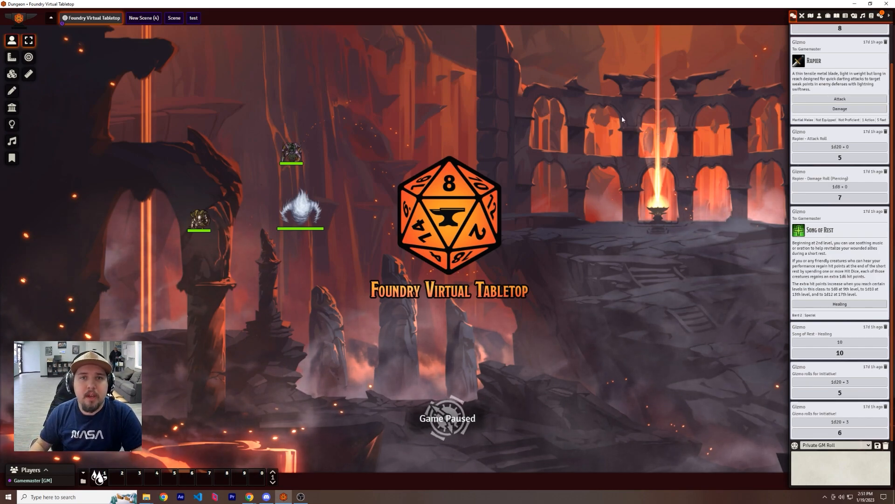